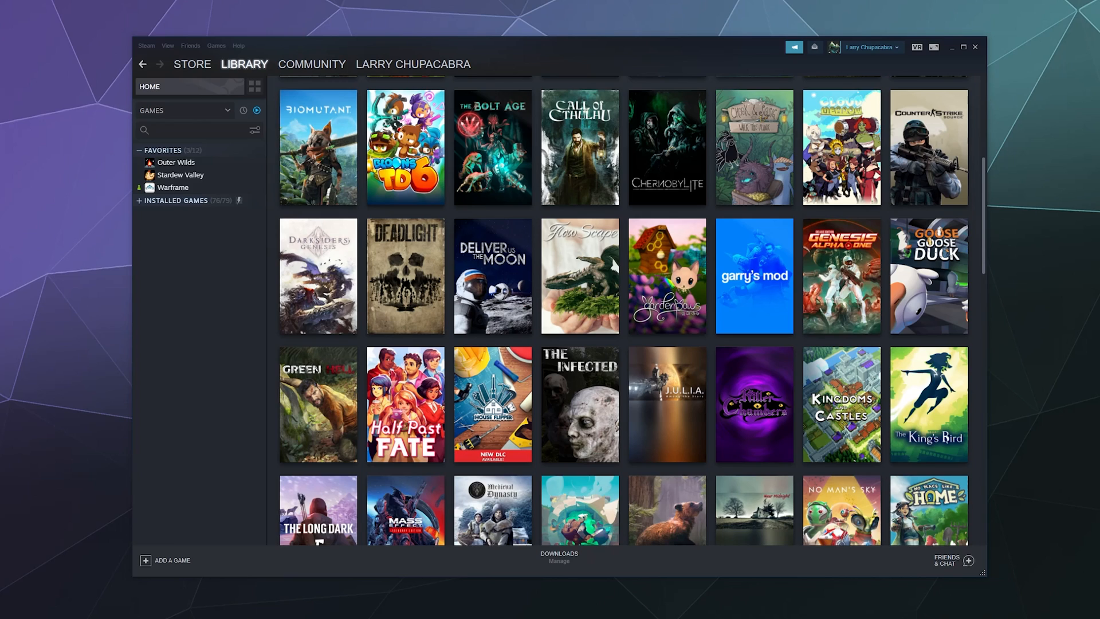
mouse_move(19, 270)
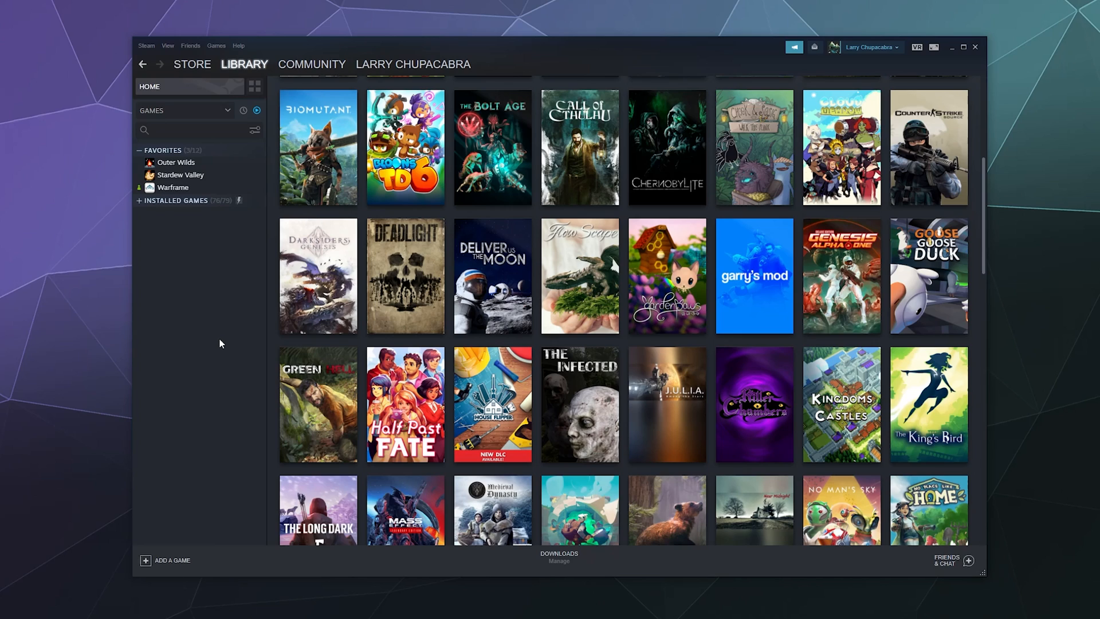
mouse_move(196, 392)
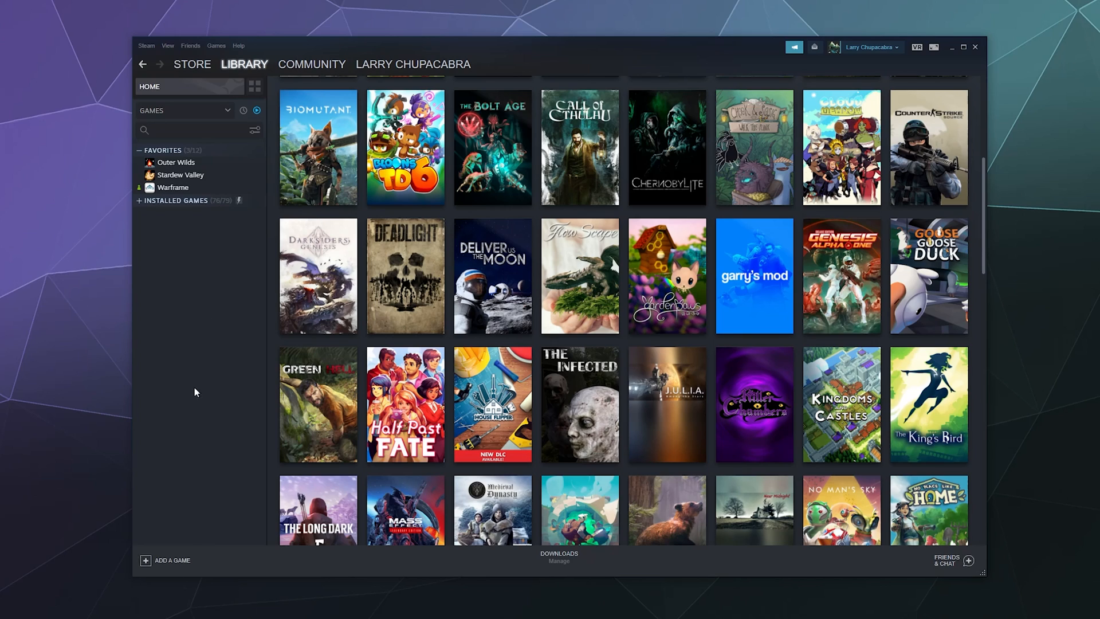
mouse_move(180, 381)
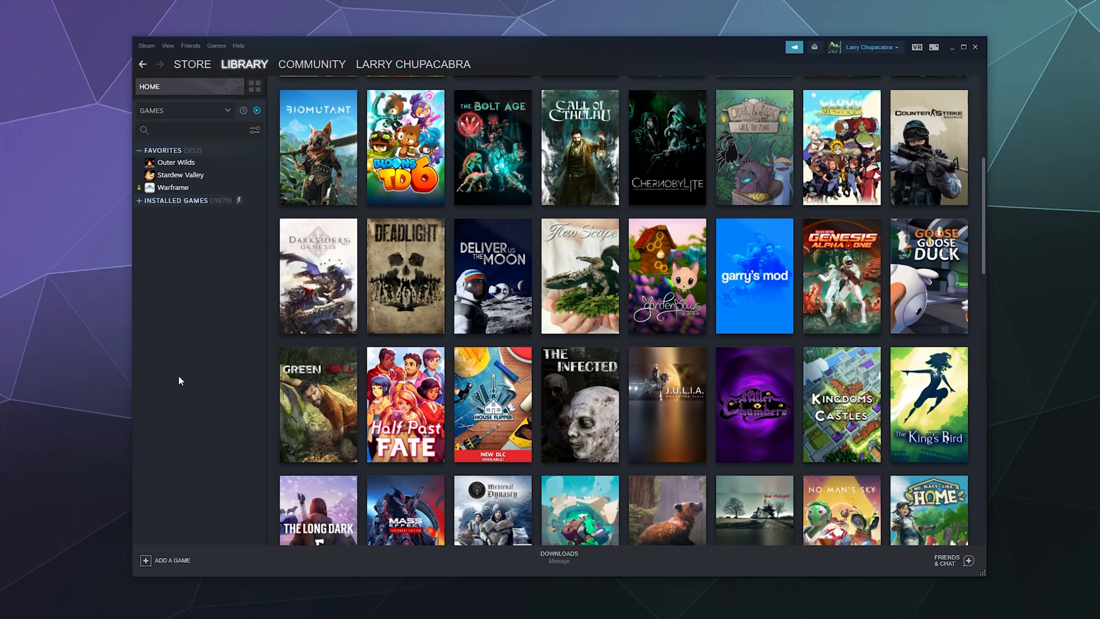
- Open Steam Settings from the Steam menu to reach the Controller page
click(147, 46)
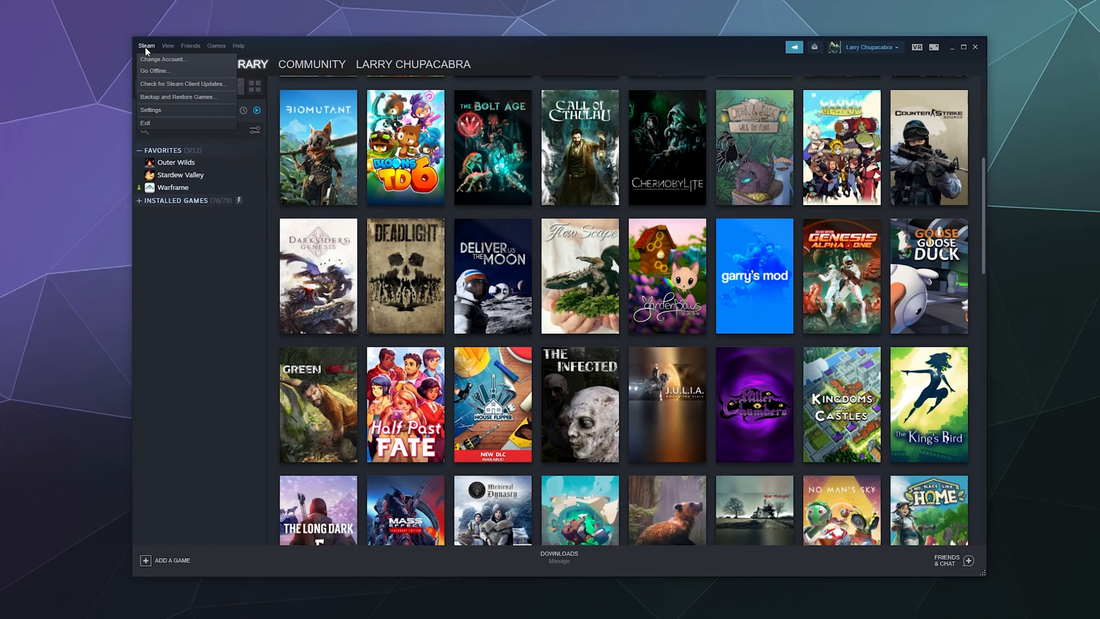
click(151, 109)
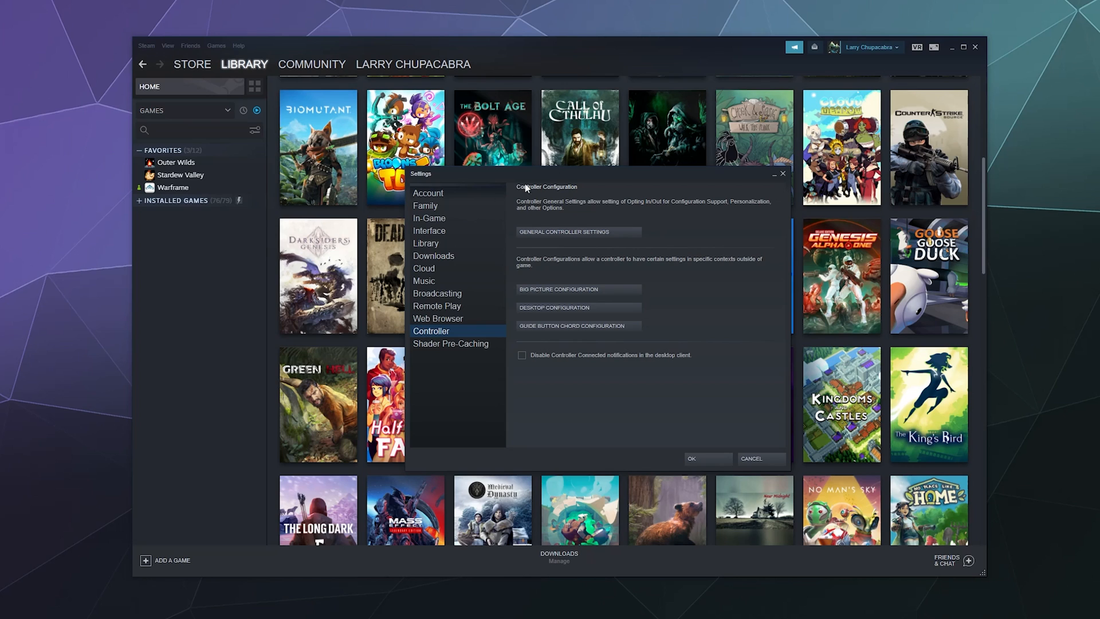
mouse_move(565, 252)
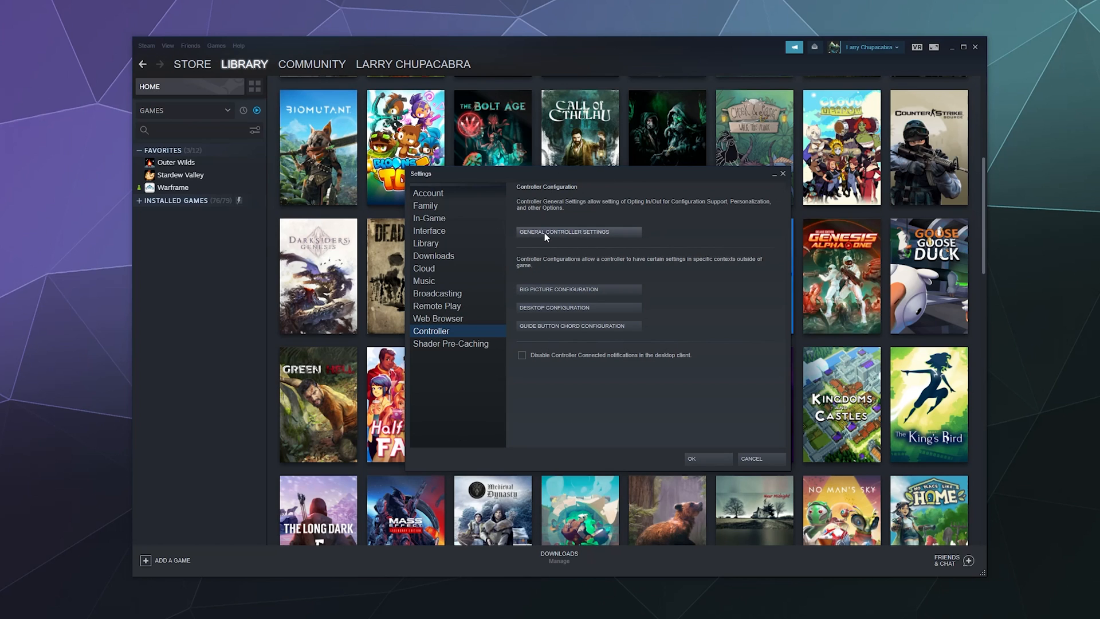
- Open General Controller Settings with PlayStation support on and Switch Pro support off
click(563, 234)
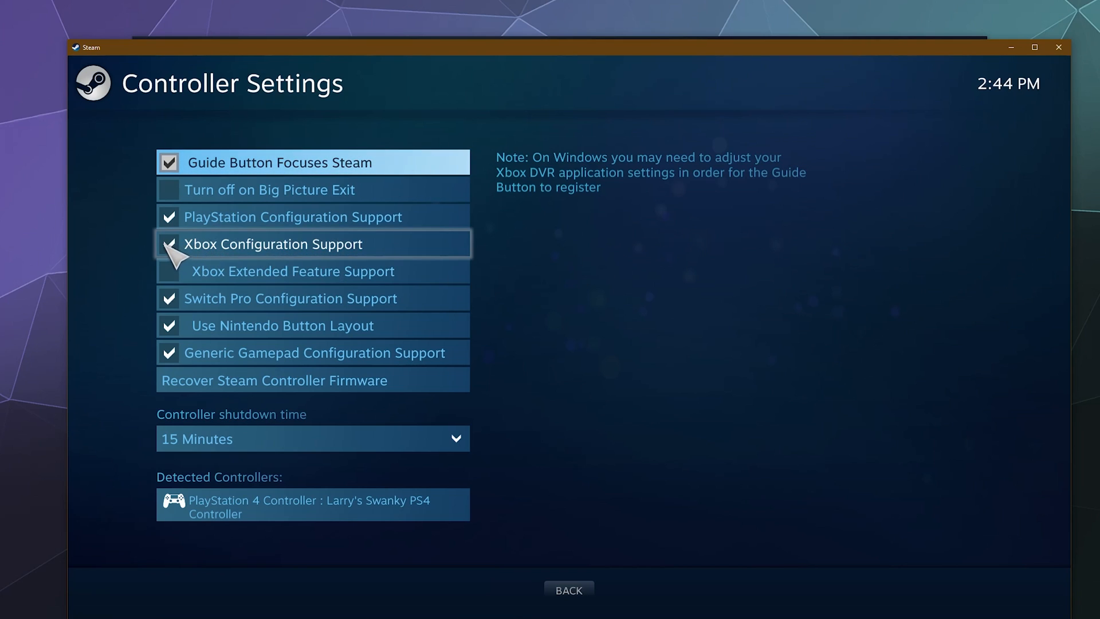
mouse_move(288, 231)
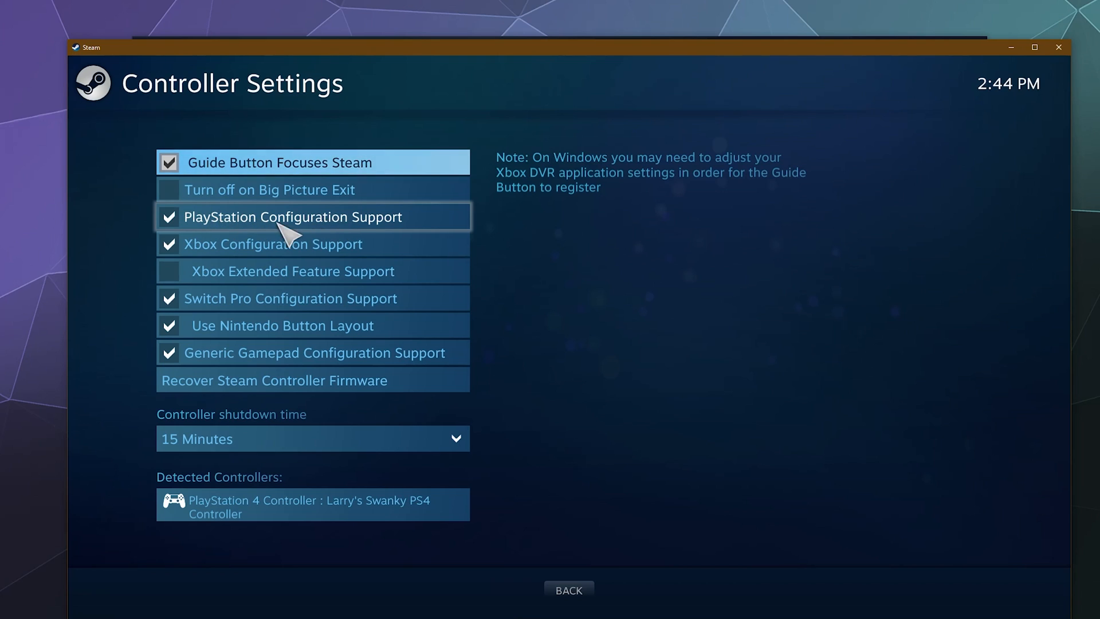
mouse_move(410, 231)
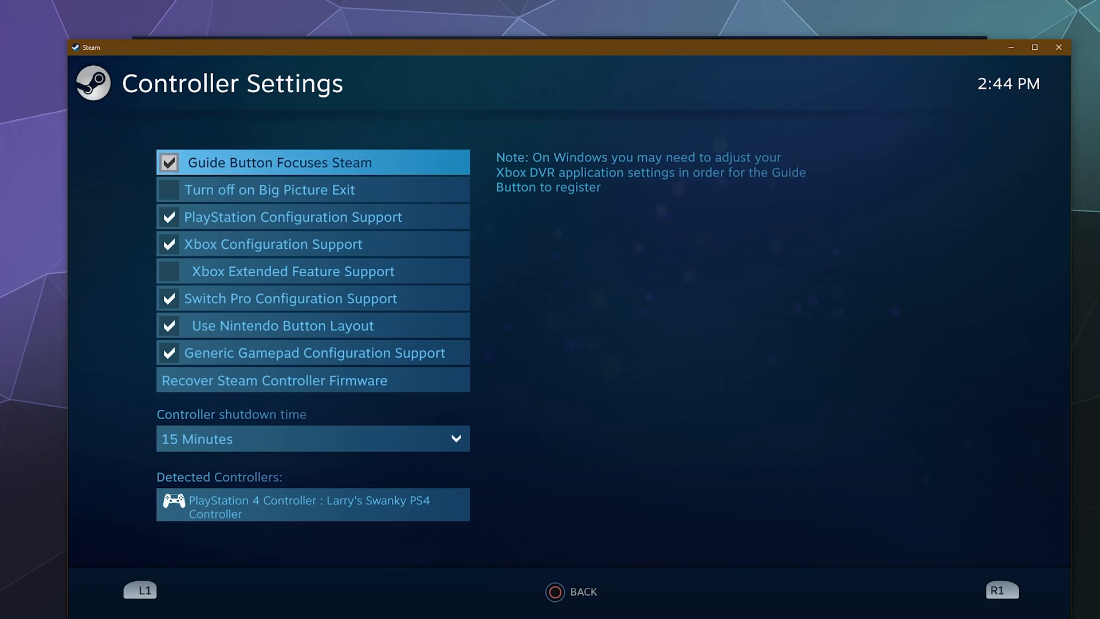
mouse_move(273, 243)
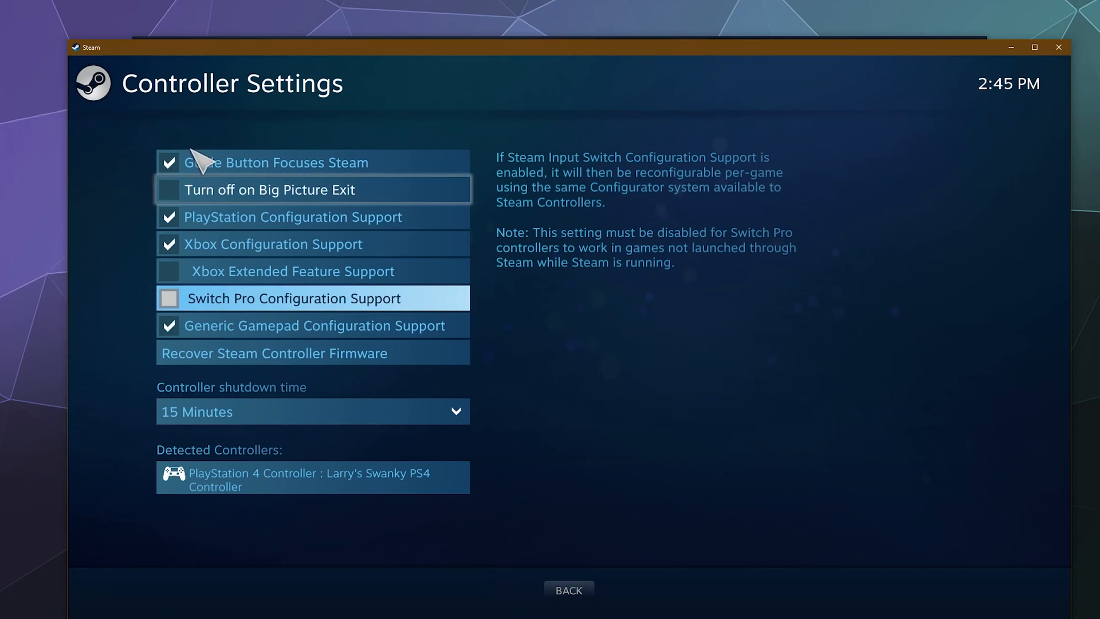
mouse_move(253, 492)
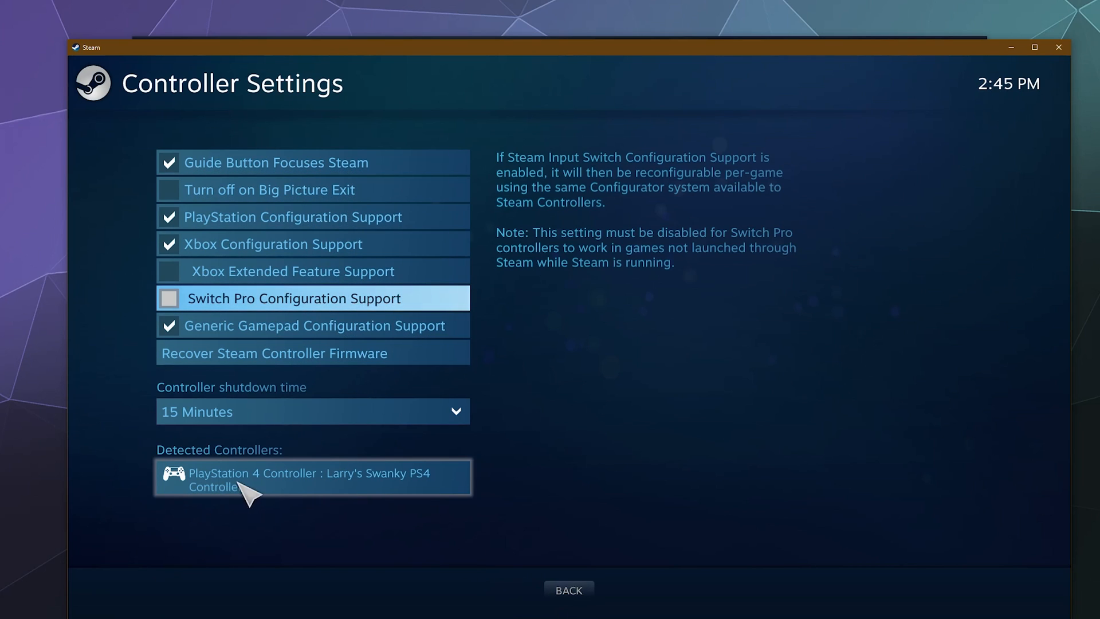
mouse_move(292, 488)
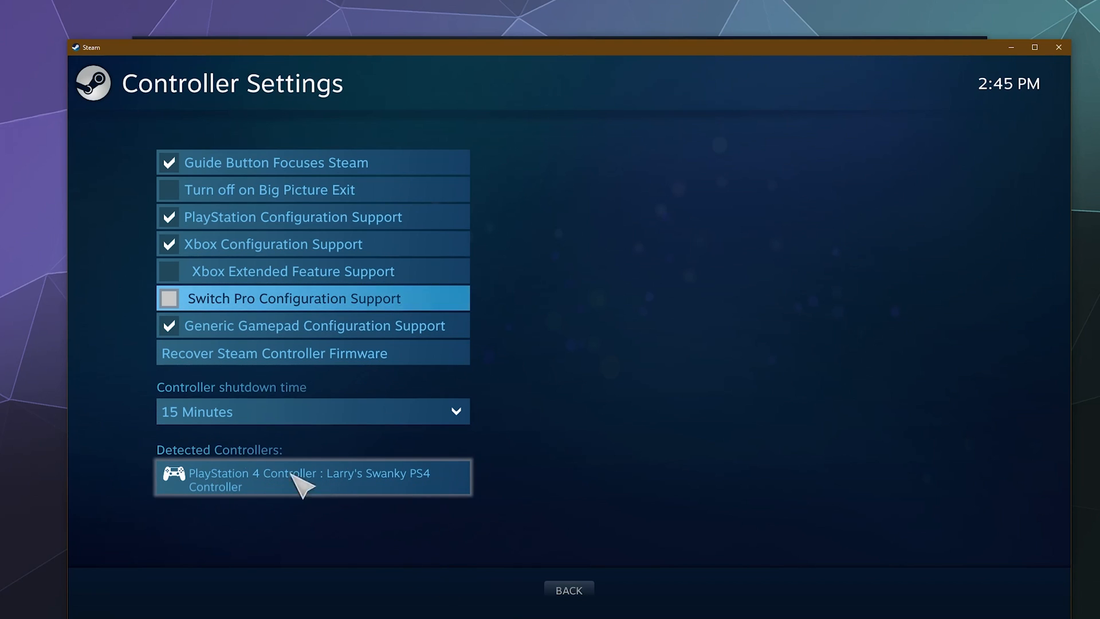
mouse_move(581, 463)
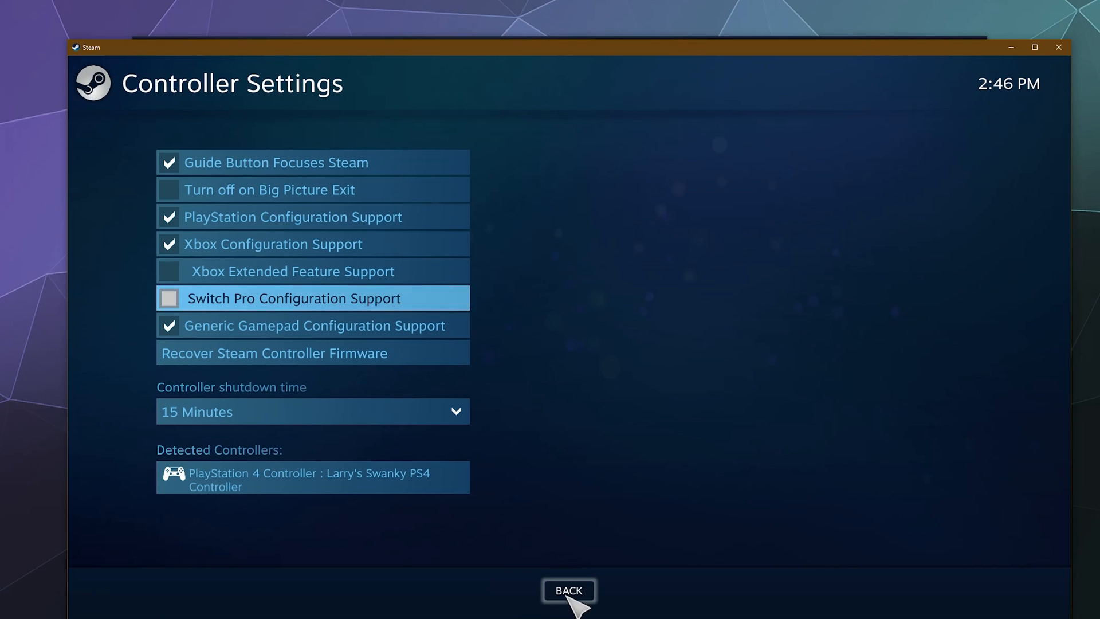
- Go back from Controller Settings to the Settings window's Controller page
click(568, 591)
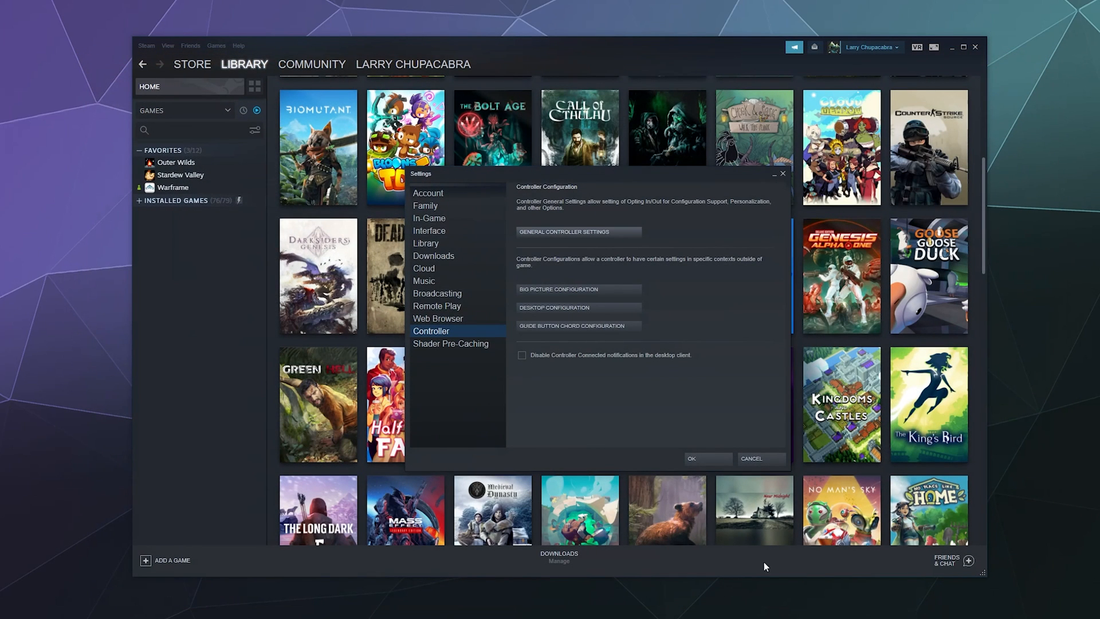
mouse_move(484, 223)
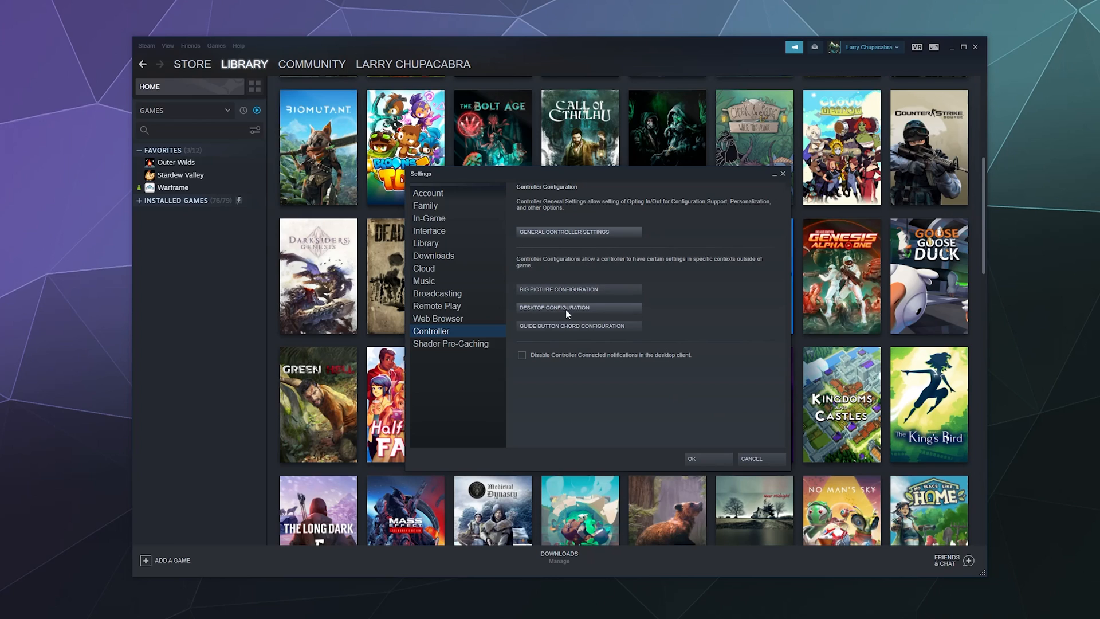
mouse_move(537, 307)
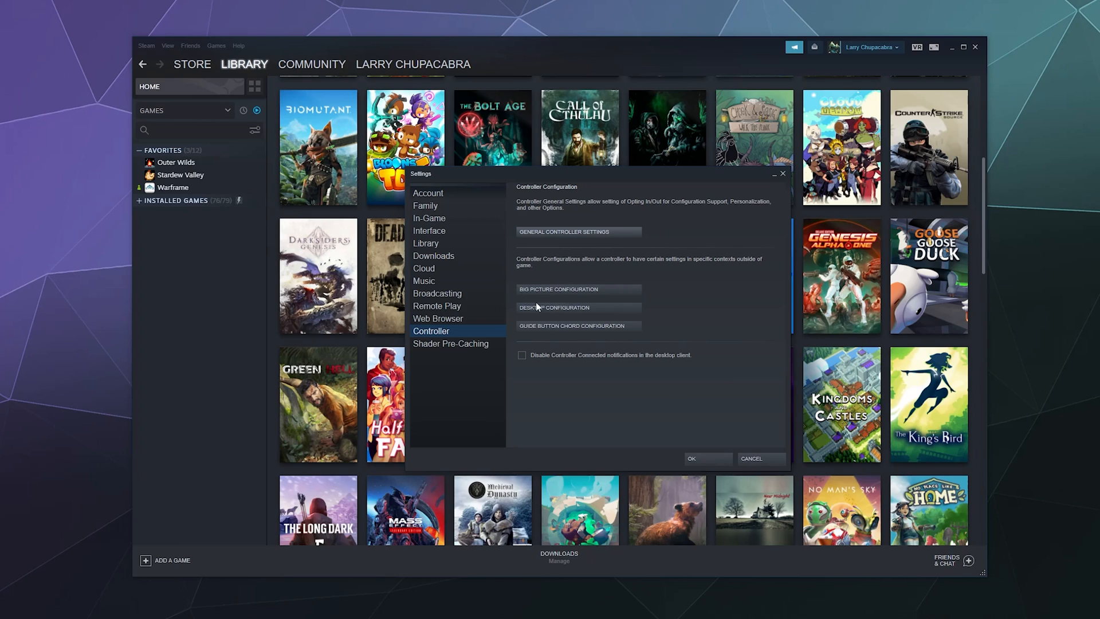
mouse_move(719, 267)
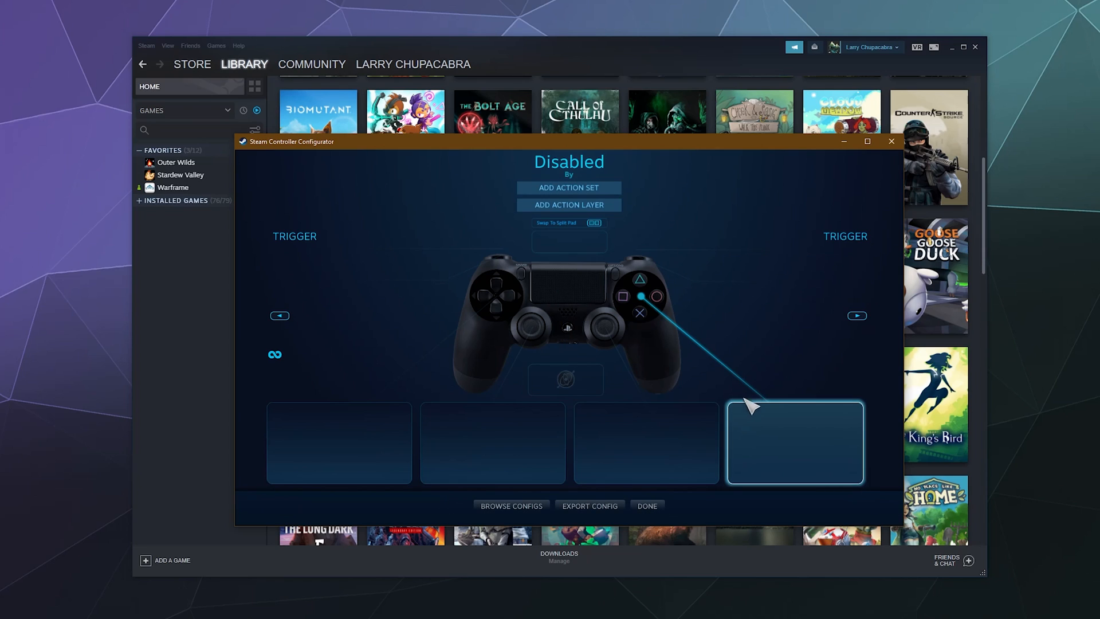
mouse_move(741, 392)
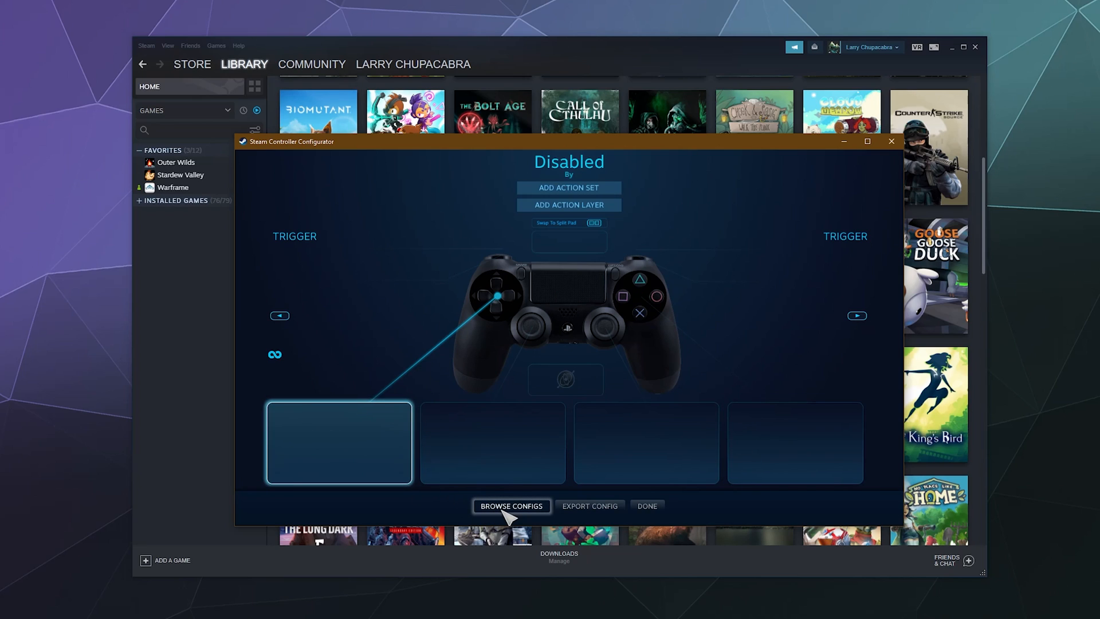
- Browse importable controller configs and check the empty Personal tab
click(512, 506)
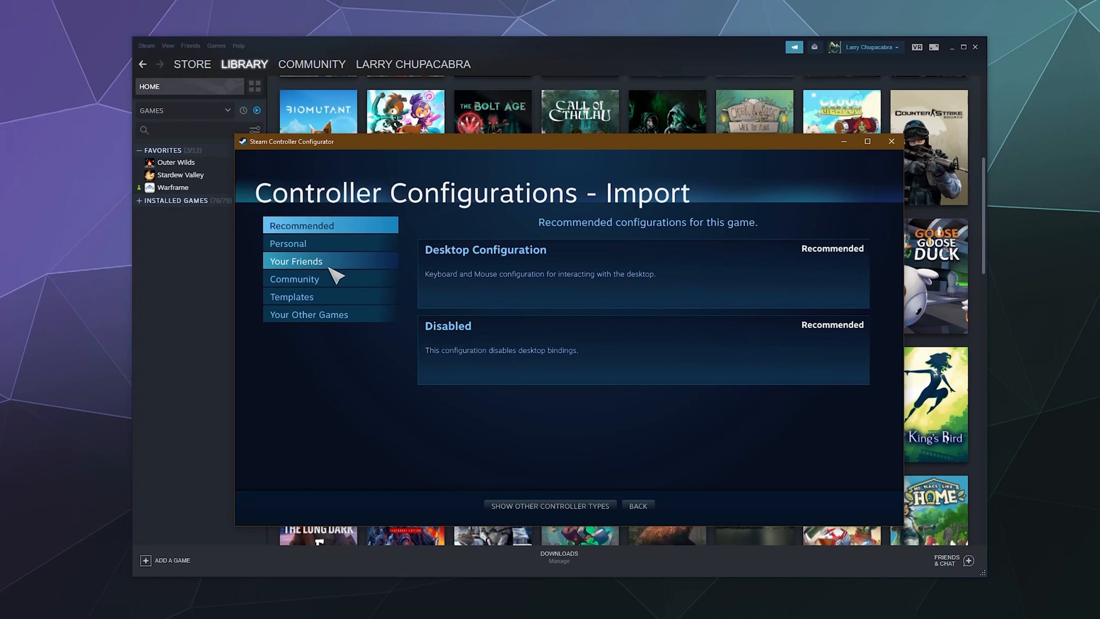
click(297, 260)
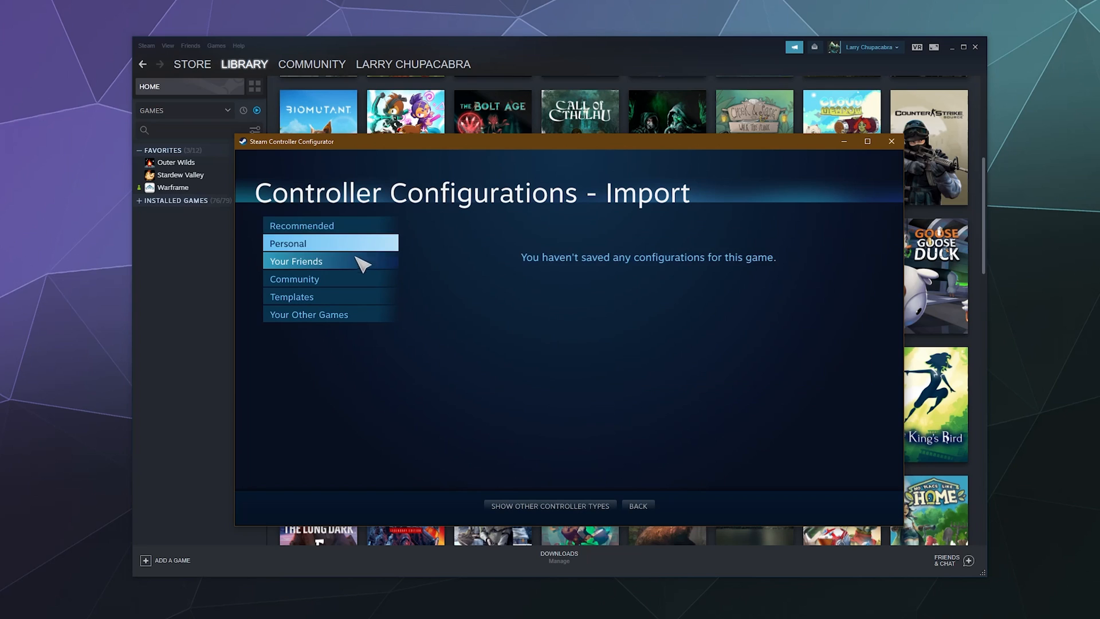
click(291, 296)
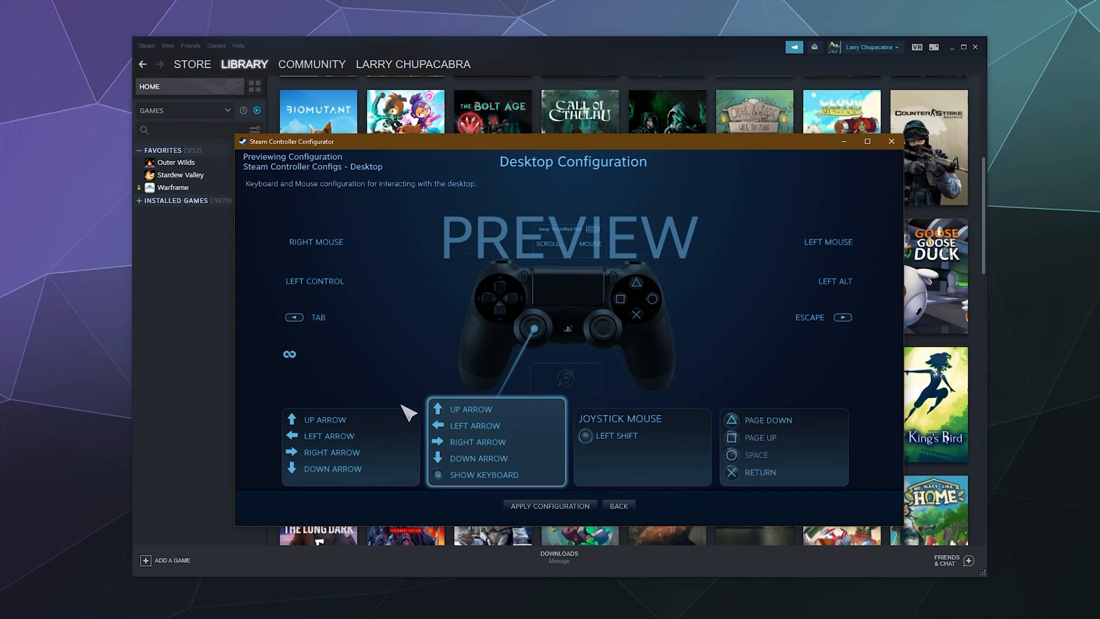
- Apply the Desktop Configuration and inspect the Directional Pad's Style of Input choices
click(617, 505)
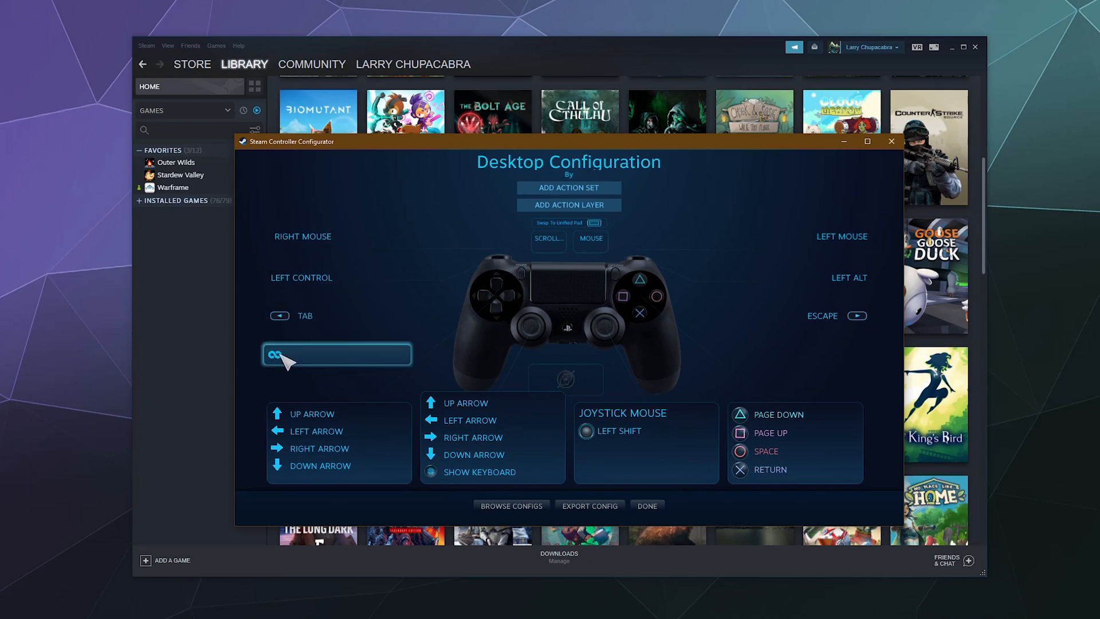
click(337, 353)
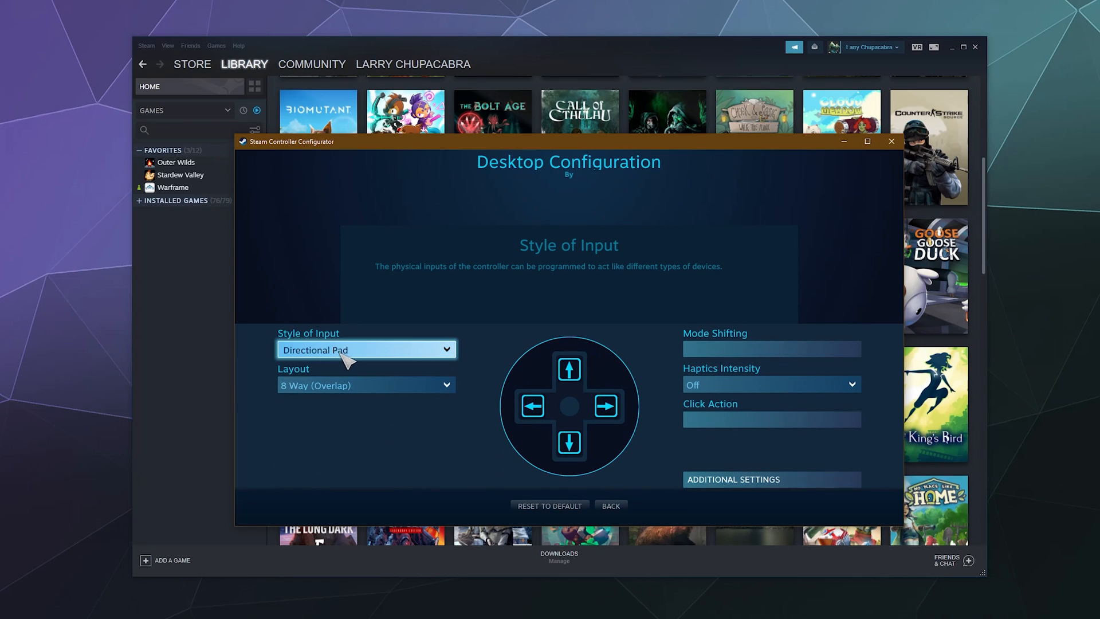
click(365, 349)
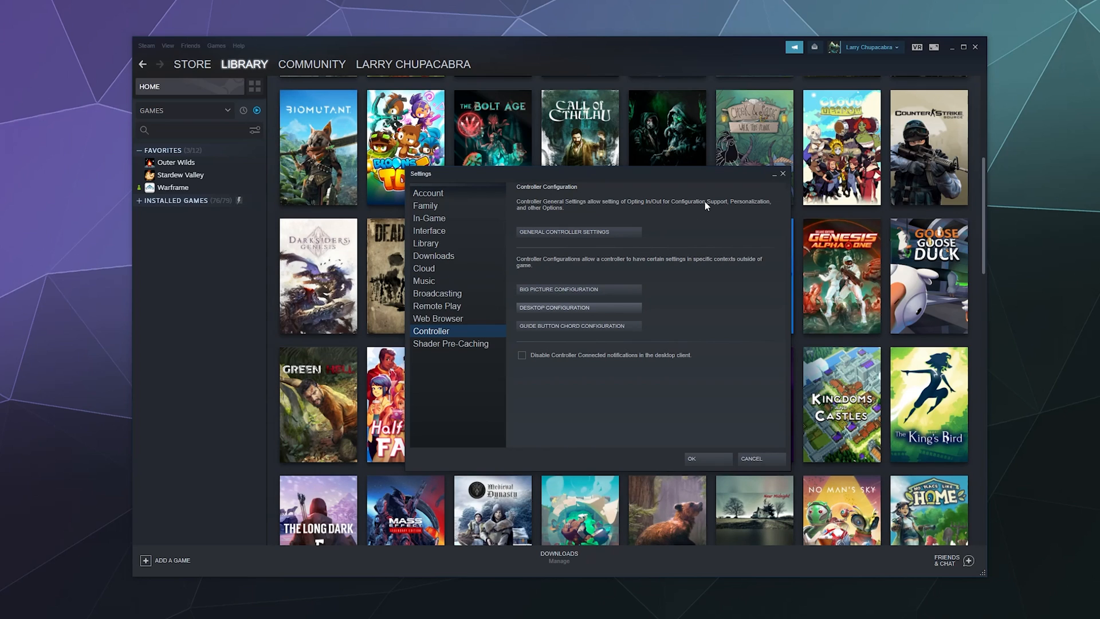
mouse_move(580, 293)
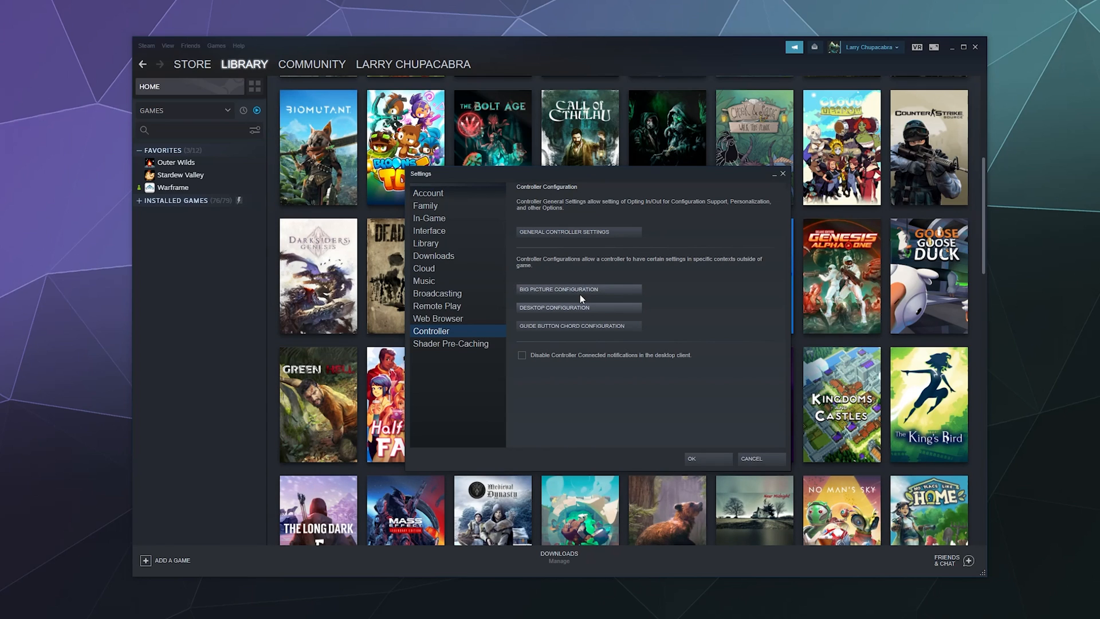
- Open the Big Picture Configuration to view bindings like Move Up, UI Action 1, Back
click(558, 289)
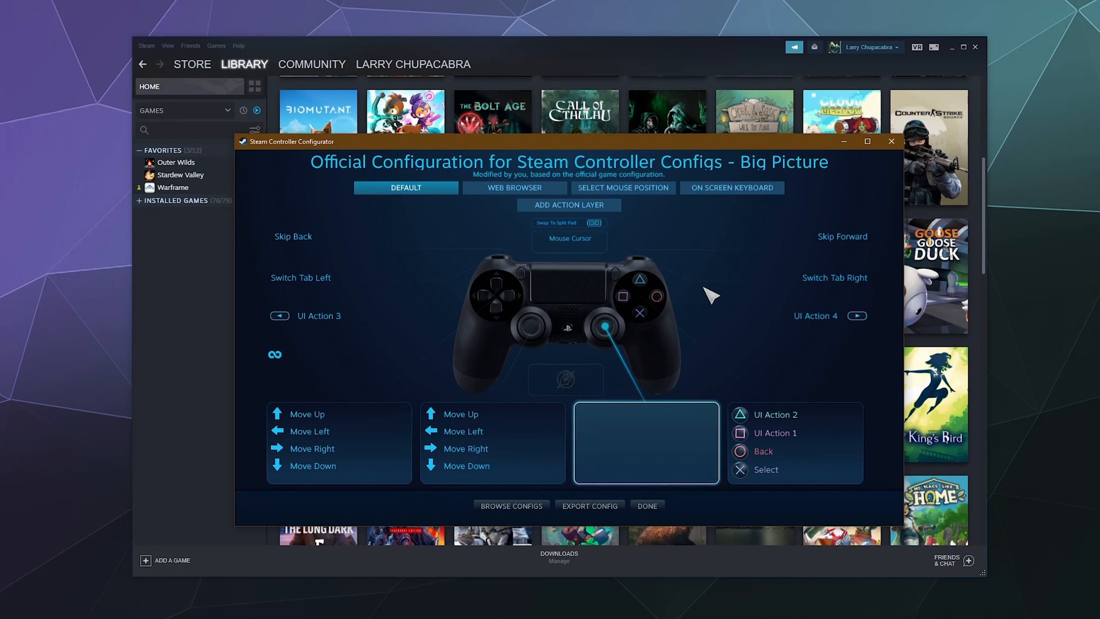
mouse_move(575, 253)
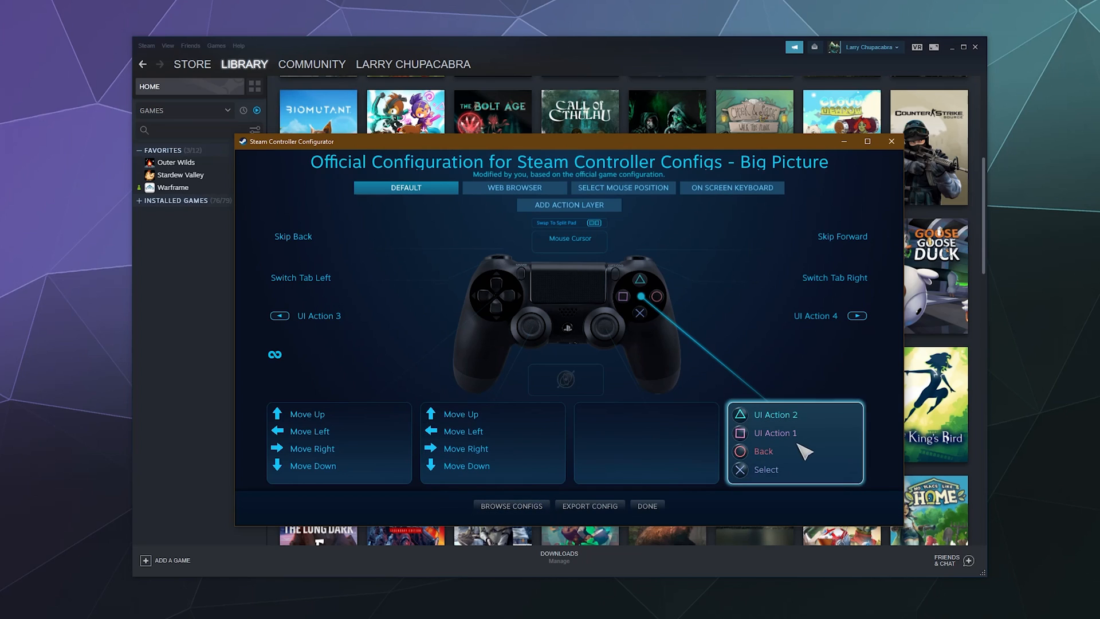
mouse_move(312, 467)
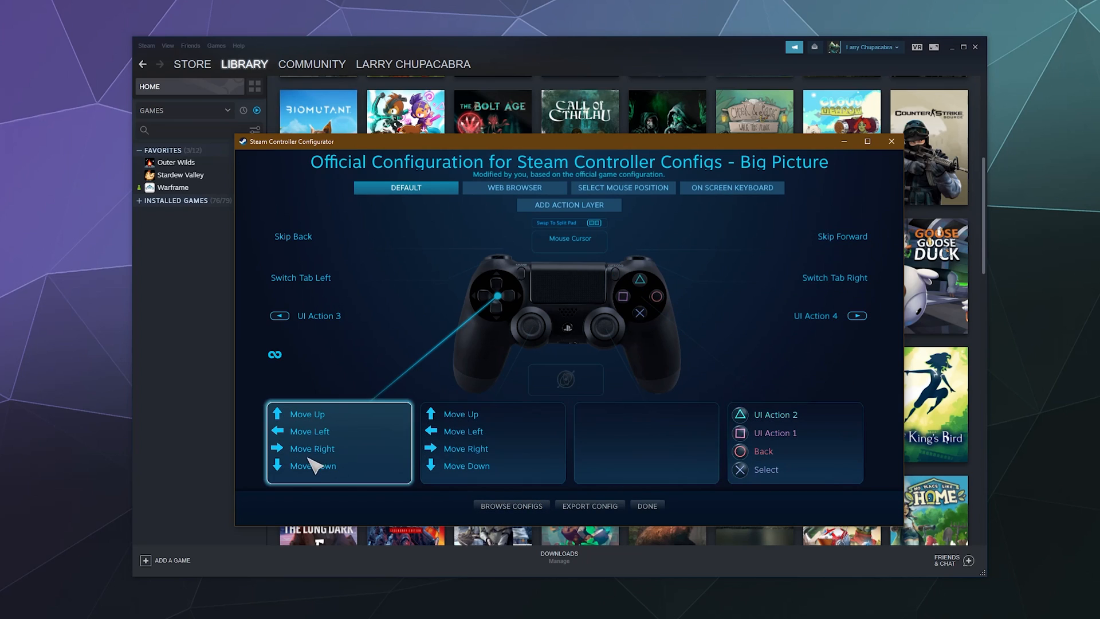
- Review the Select Mouse Position, Default and Web Browser action sets
click(622, 187)
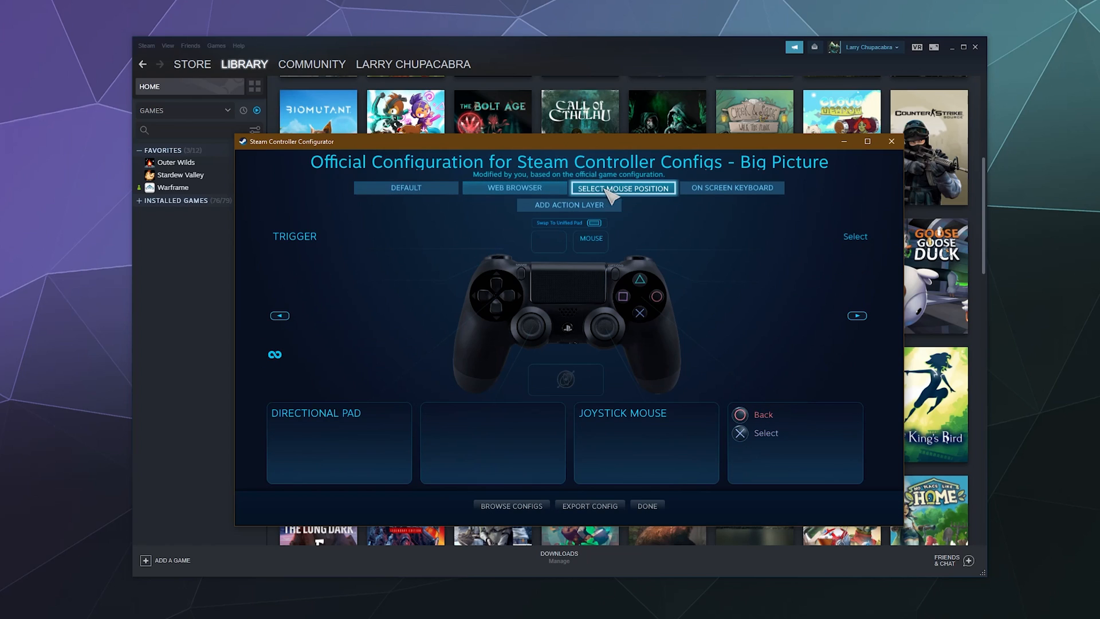
click(406, 187)
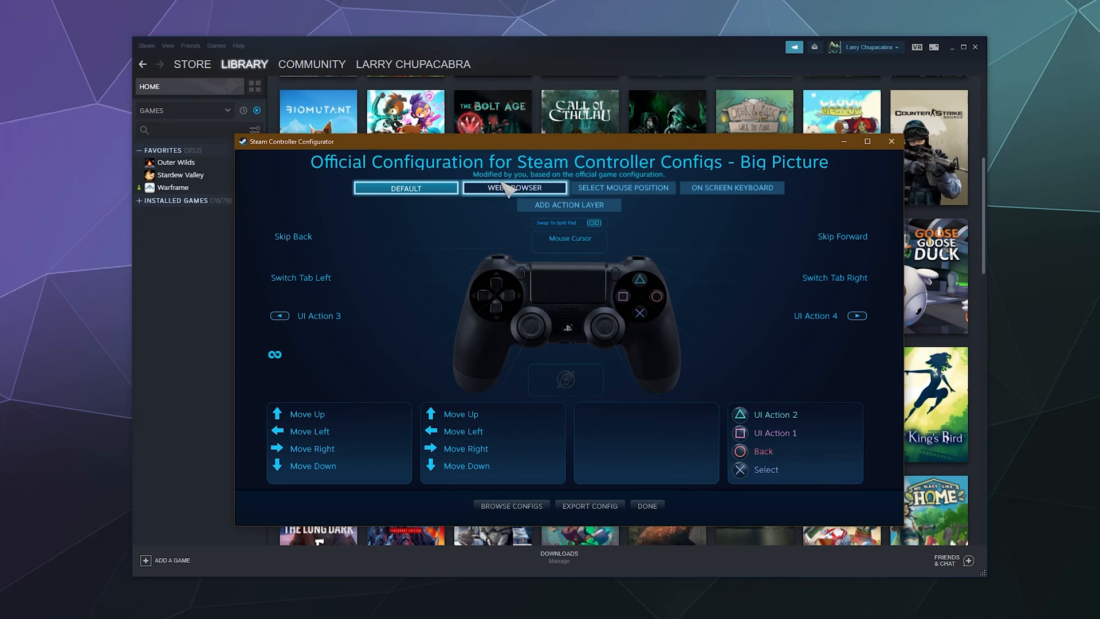
click(515, 187)
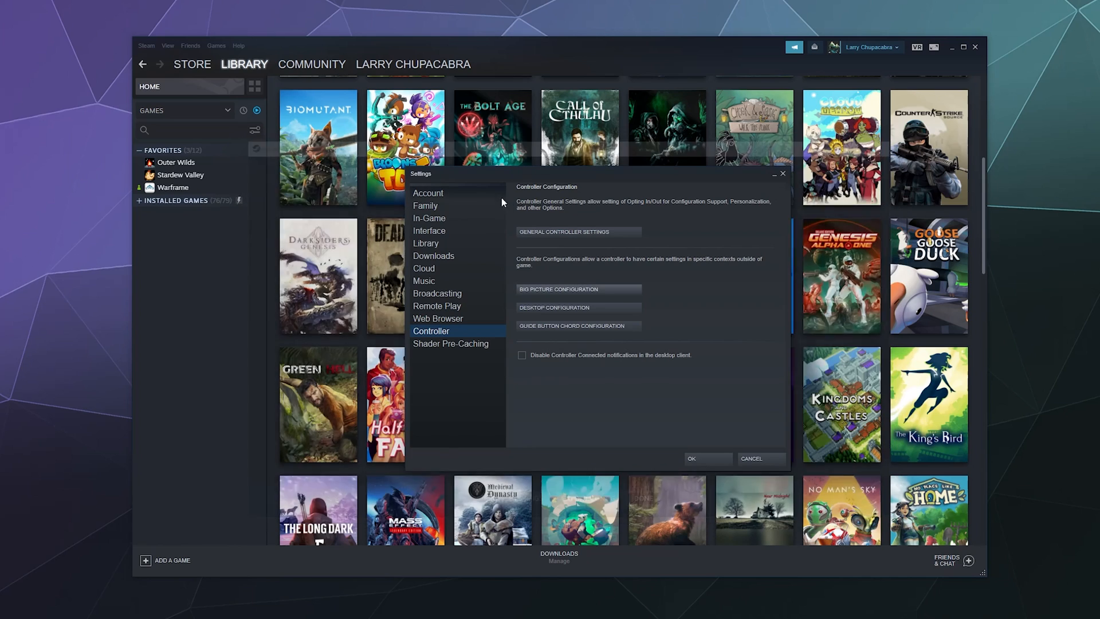
mouse_move(575, 406)
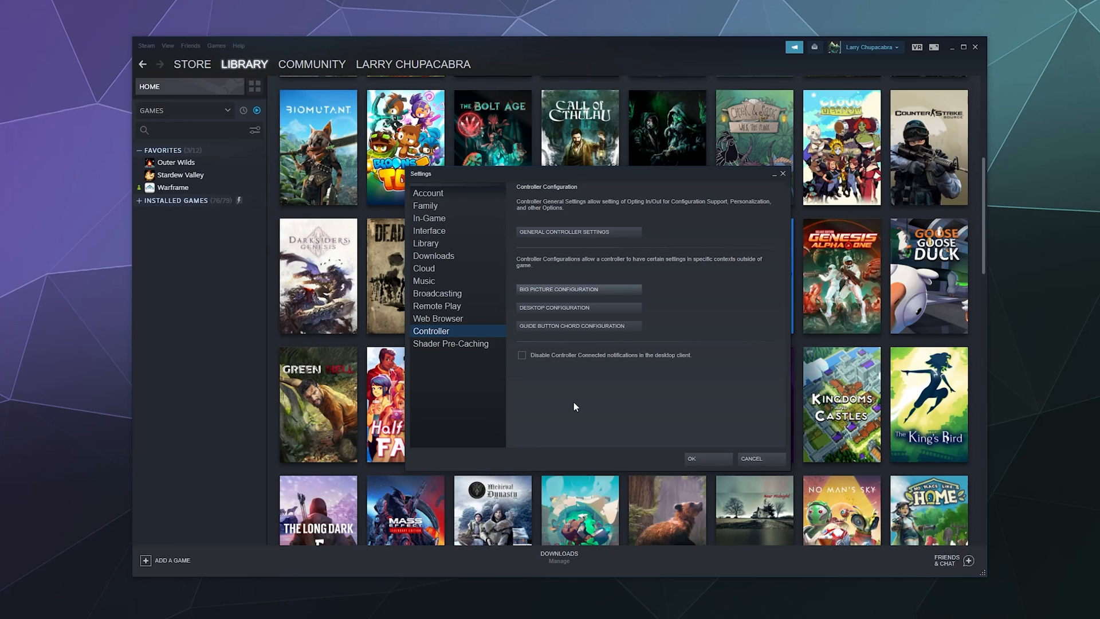
- Close the Settings window with OK, returning to the game library
click(750, 457)
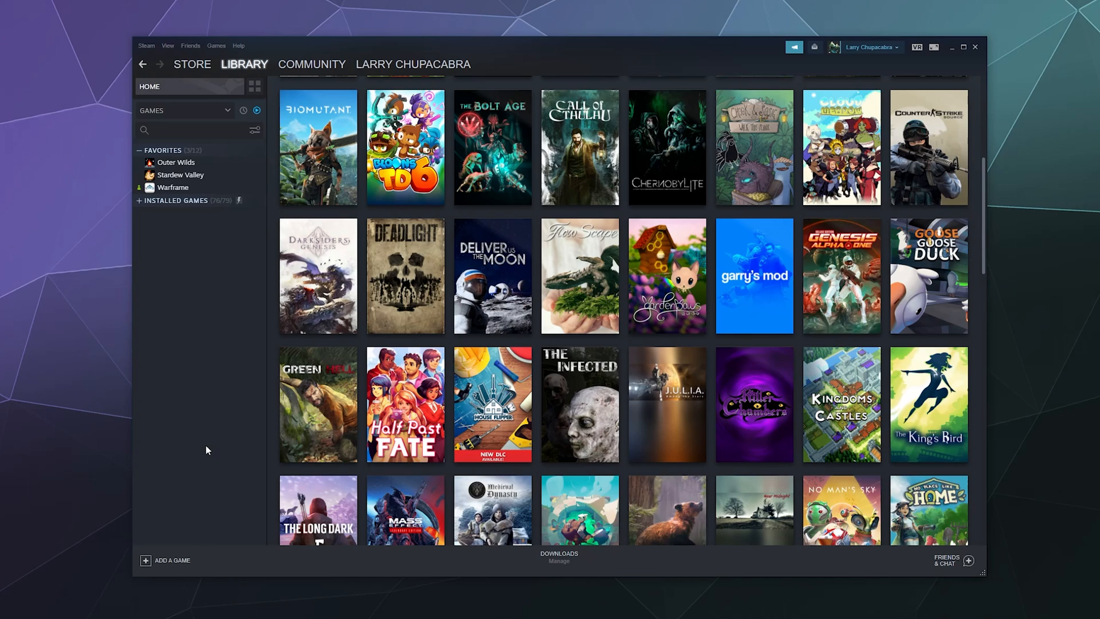
mouse_move(206, 453)
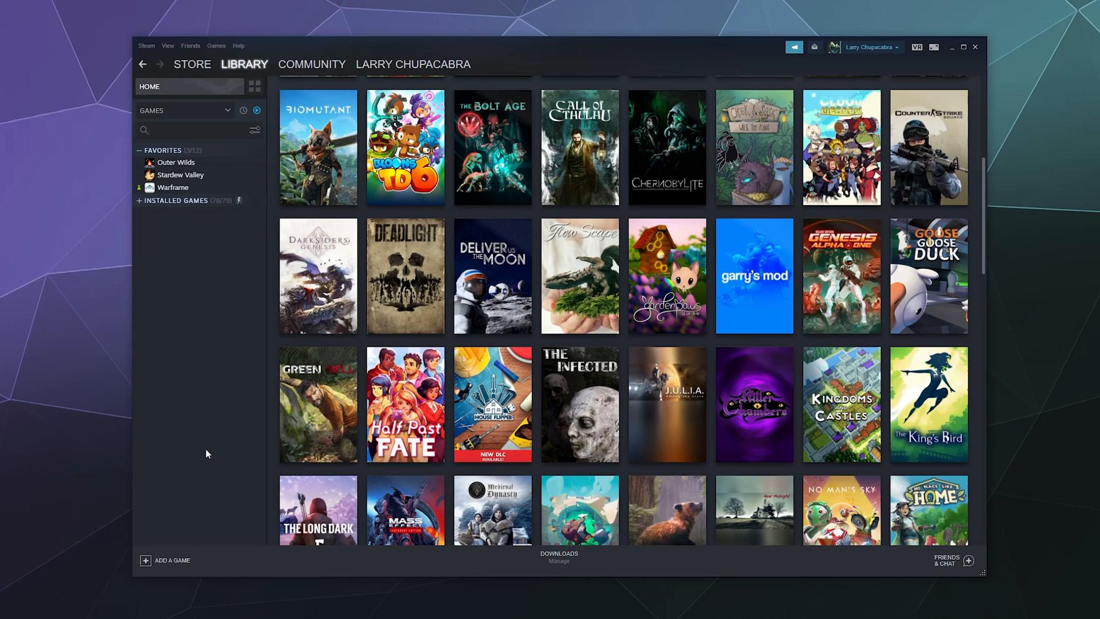
mouse_move(165, 559)
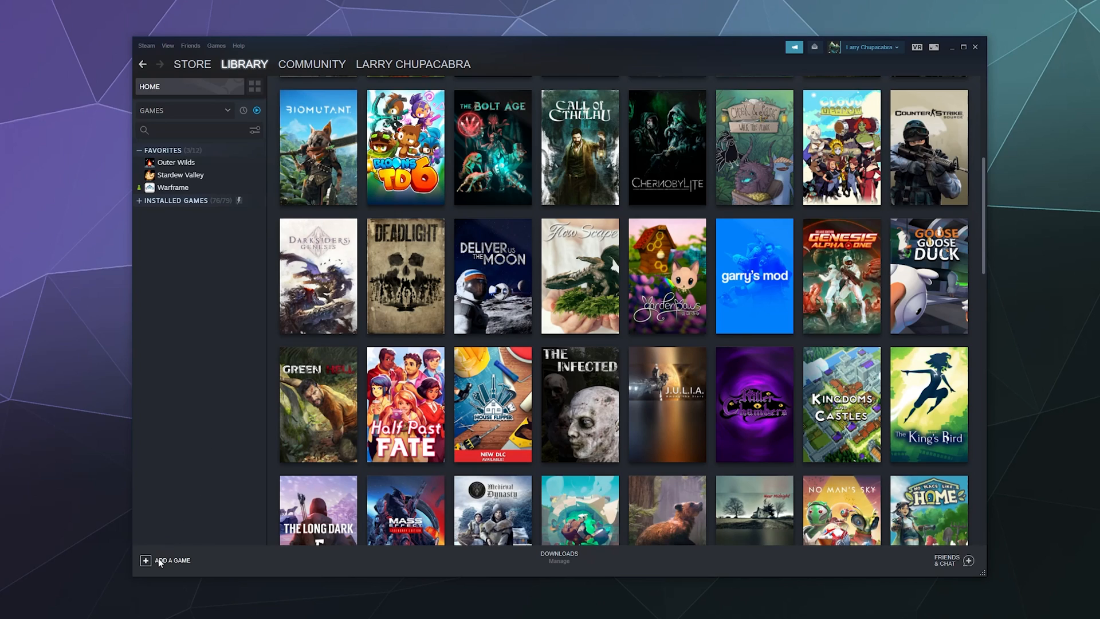
click(167, 560)
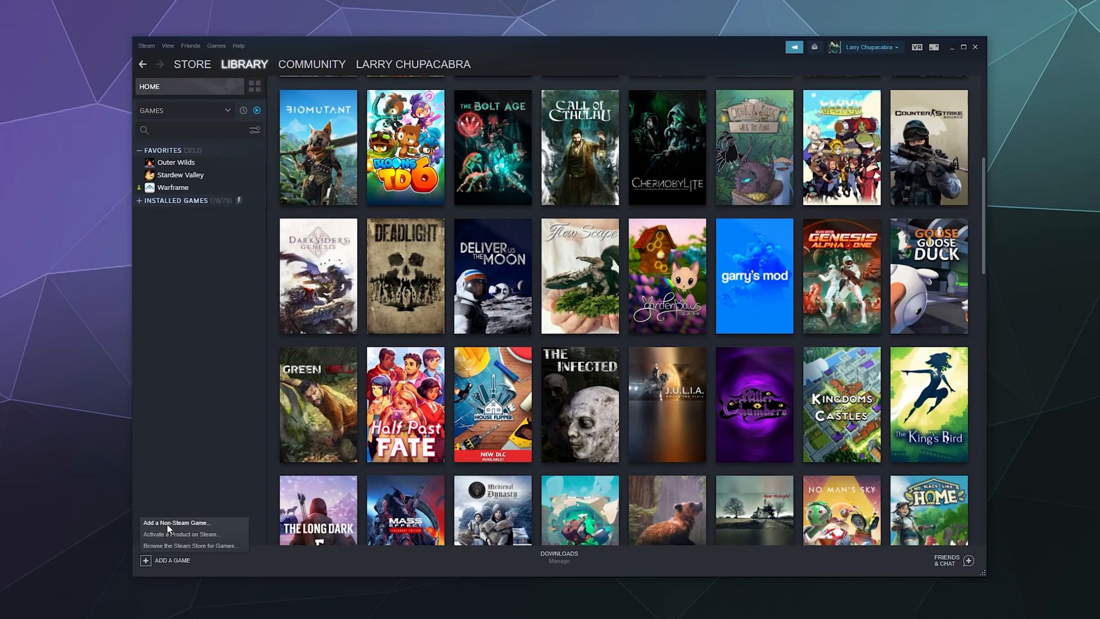
click(176, 523)
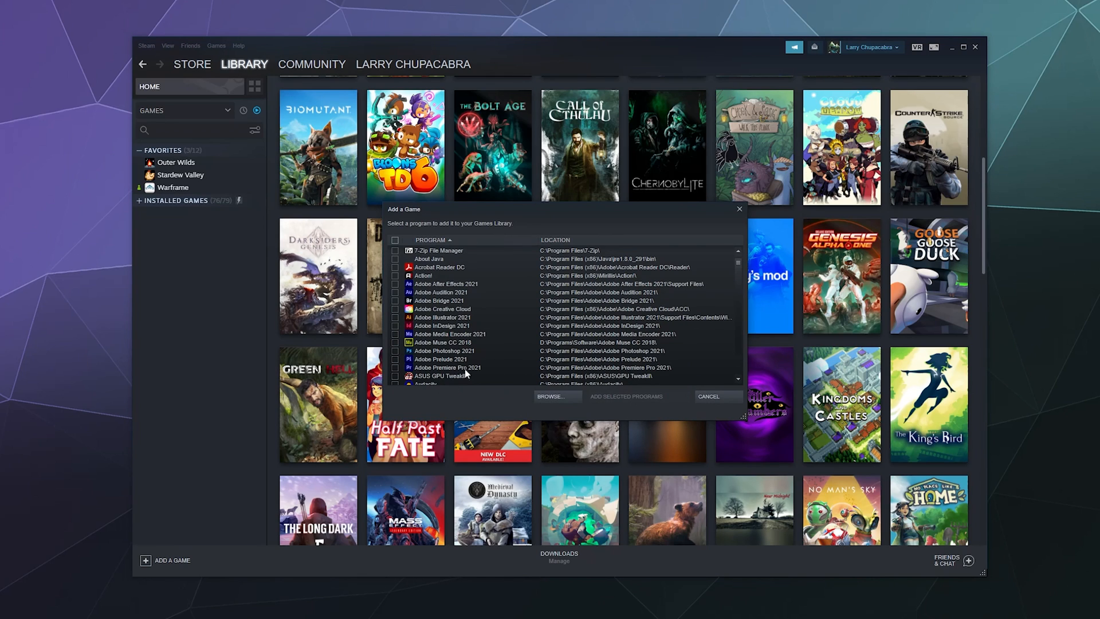
click(709, 396)
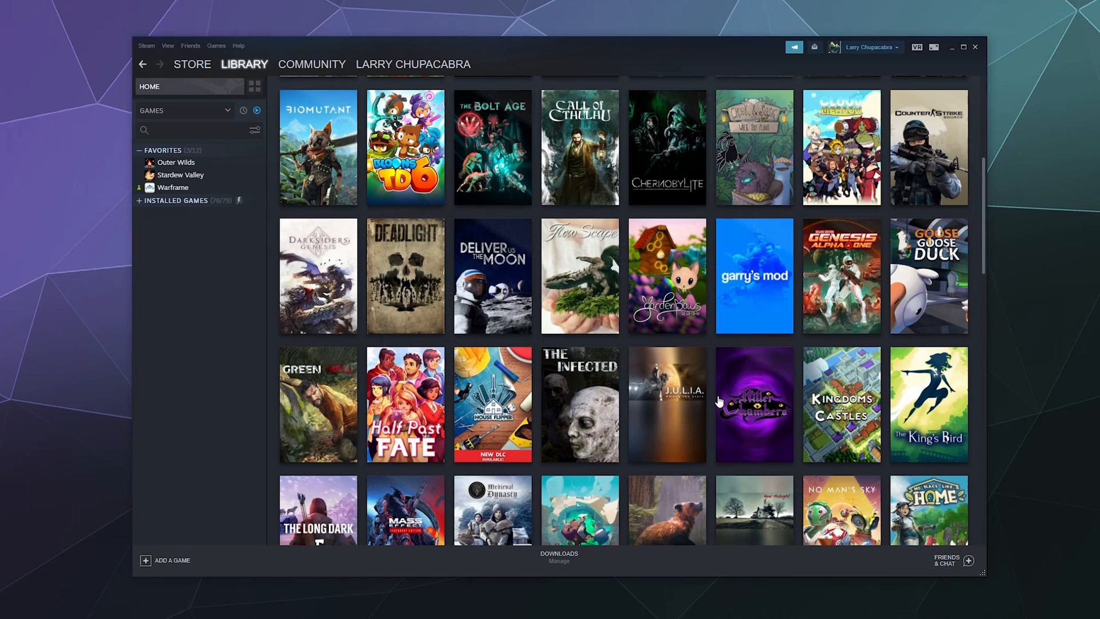
mouse_move(754, 404)
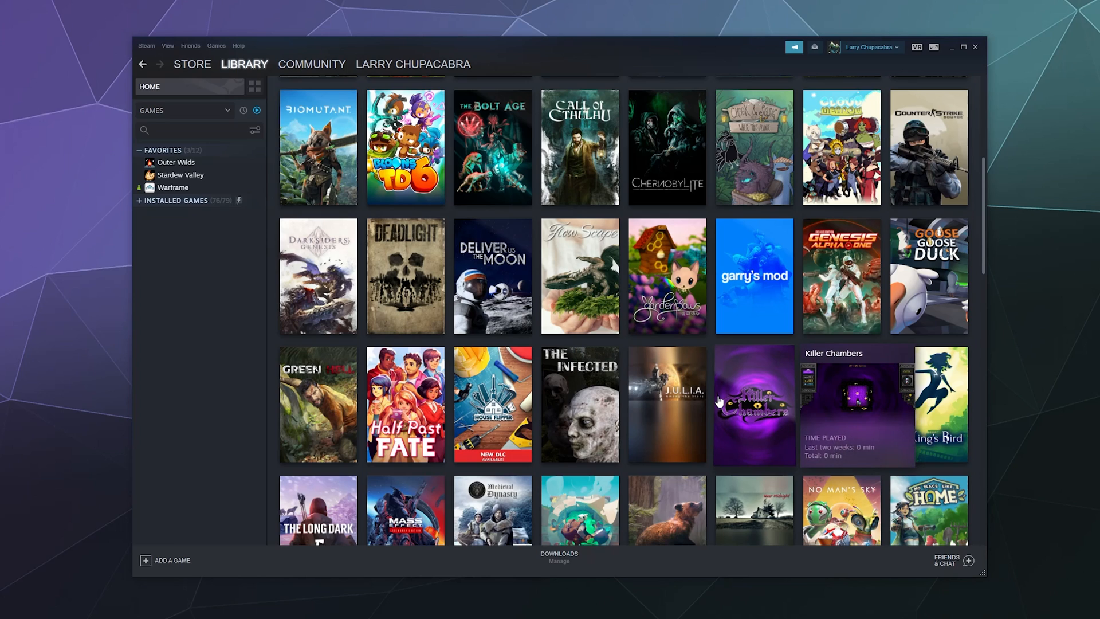
mouse_move(215, 408)
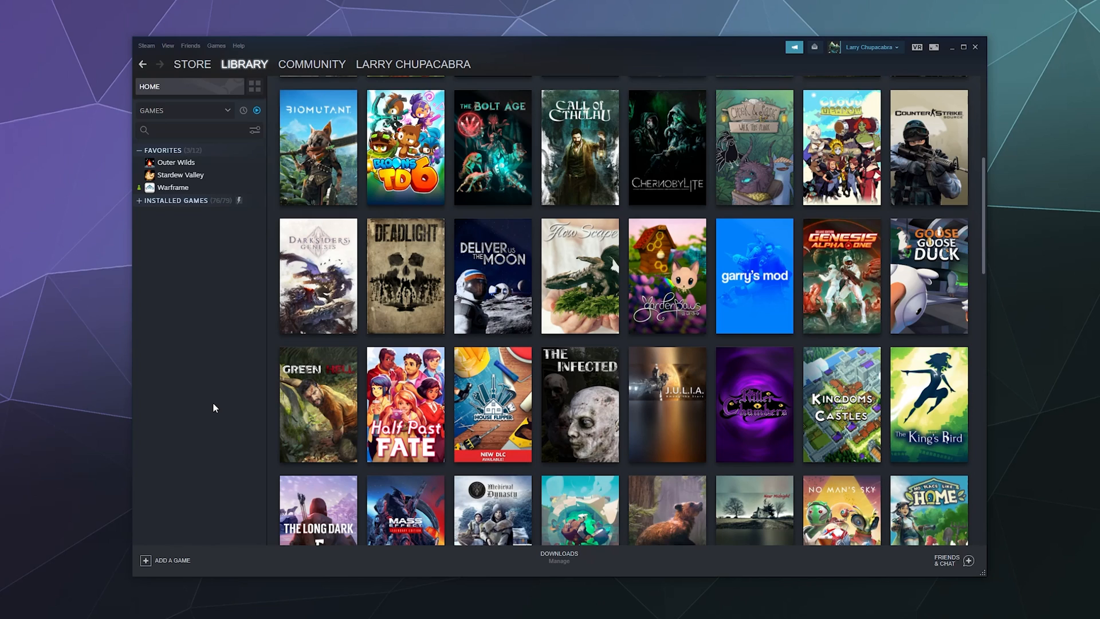
mouse_move(216, 410)
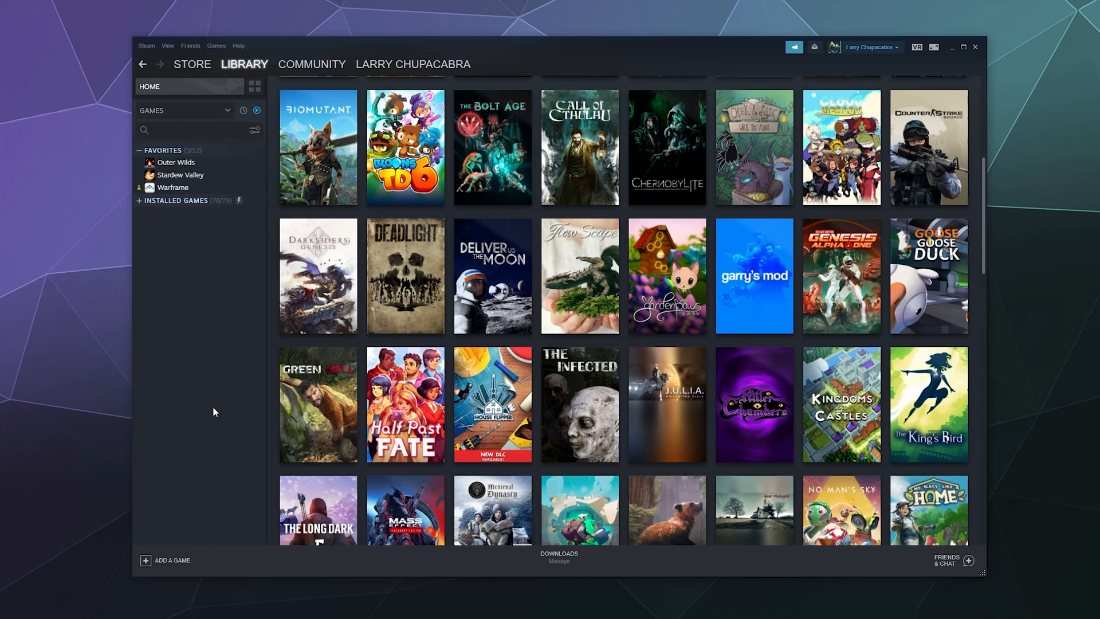
mouse_move(679, 332)
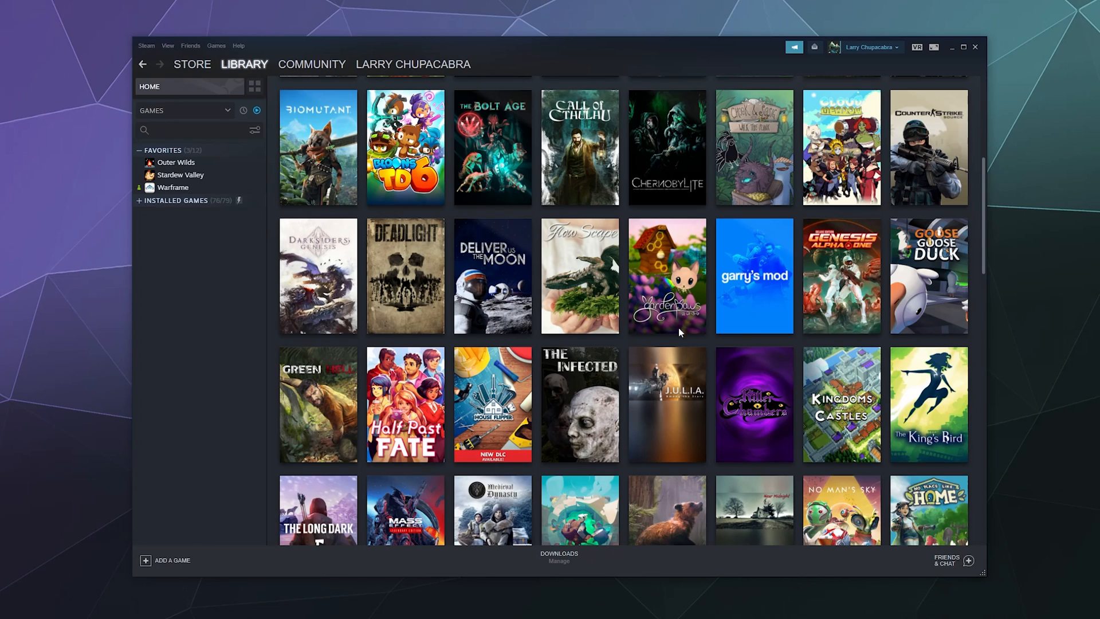